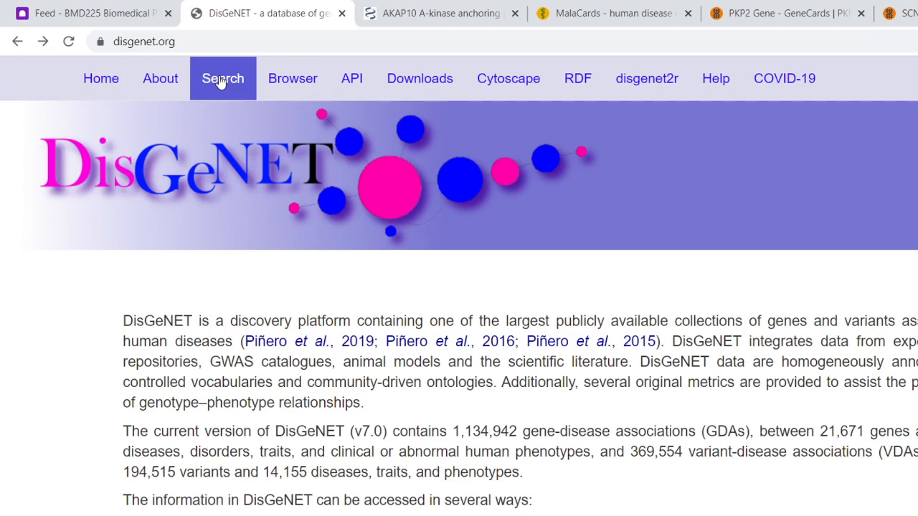
- Search DisGeNET diseases for "dysrhy" to list matching dysrhythmia suggestions
{"action": "left_click", "coordinate": [222, 78]}
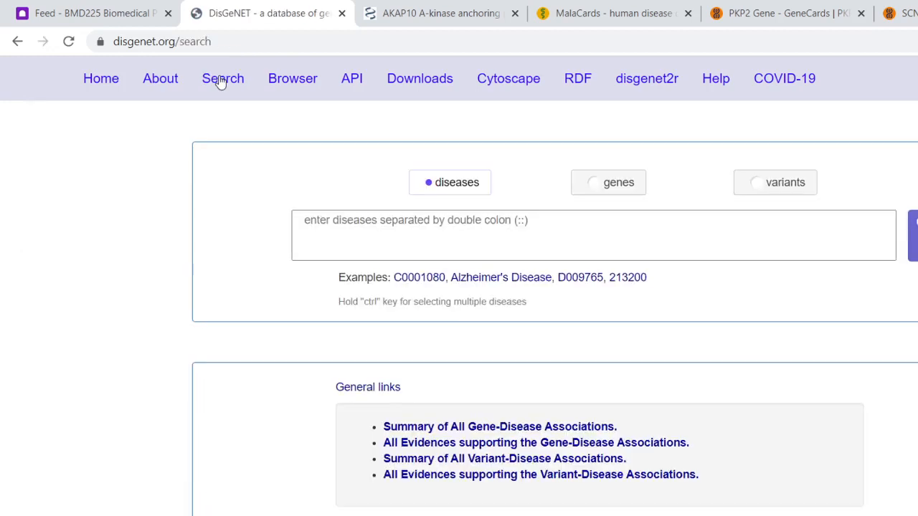
{"action": "left_click", "coordinate": [594, 235]}
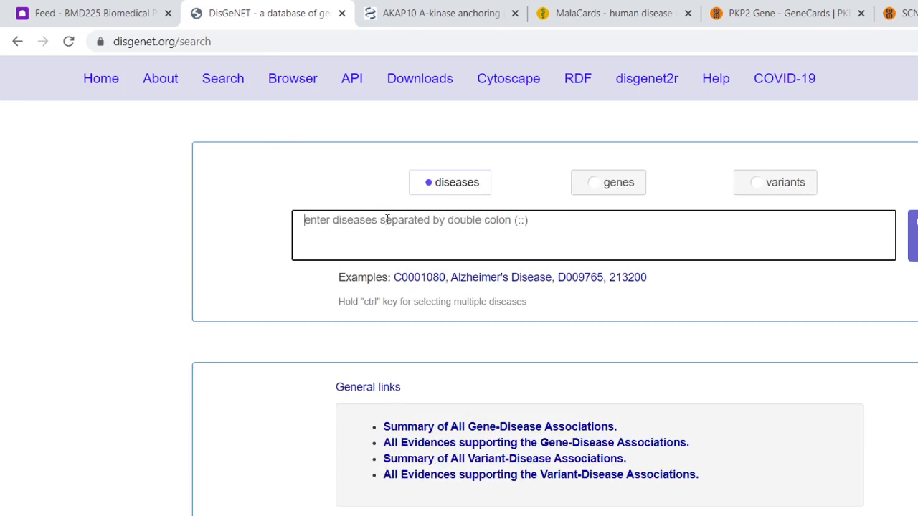
{"action": "type", "text": "d"}
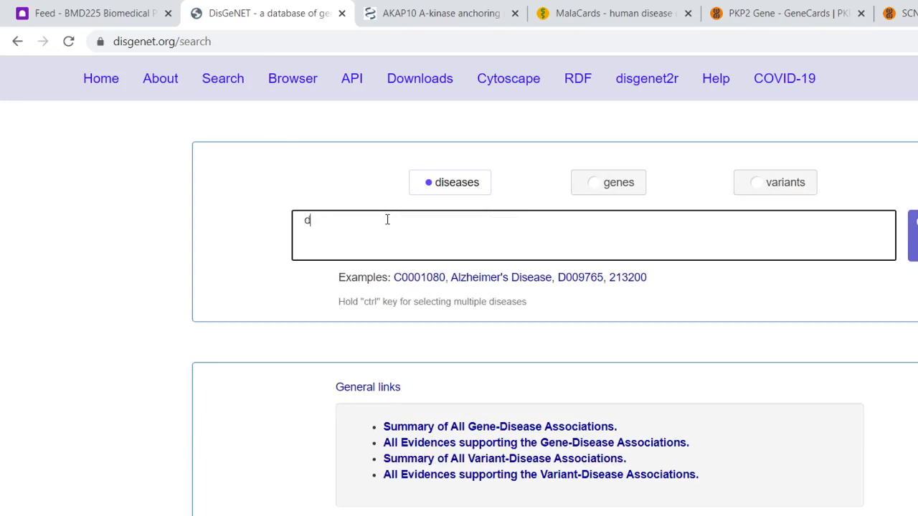
{"action": "type", "text": "ysrhy"}
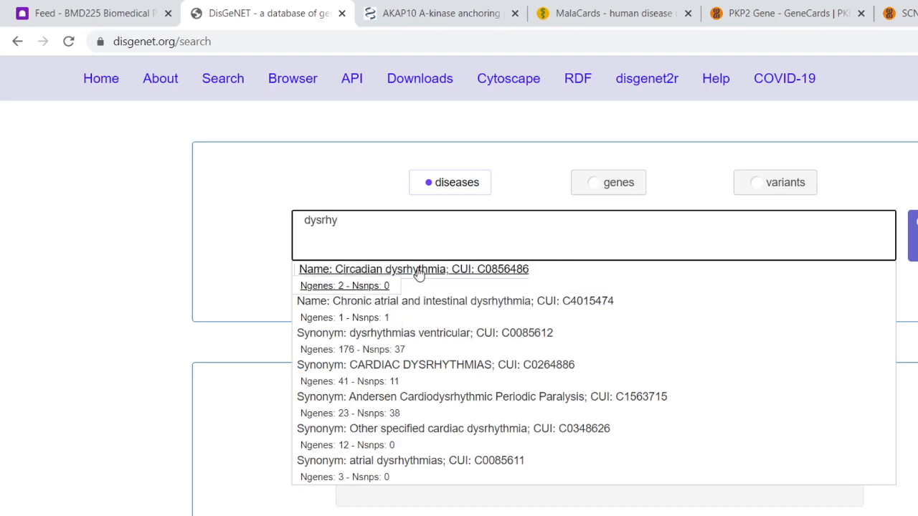
{"action": "mouse_move", "coordinate": [415, 289]}
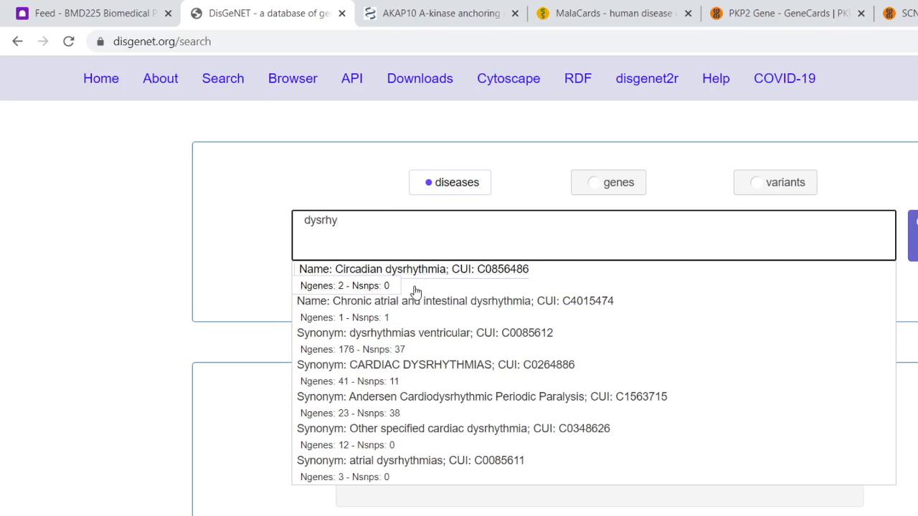
{"action": "mouse_move", "coordinate": [351, 372]}
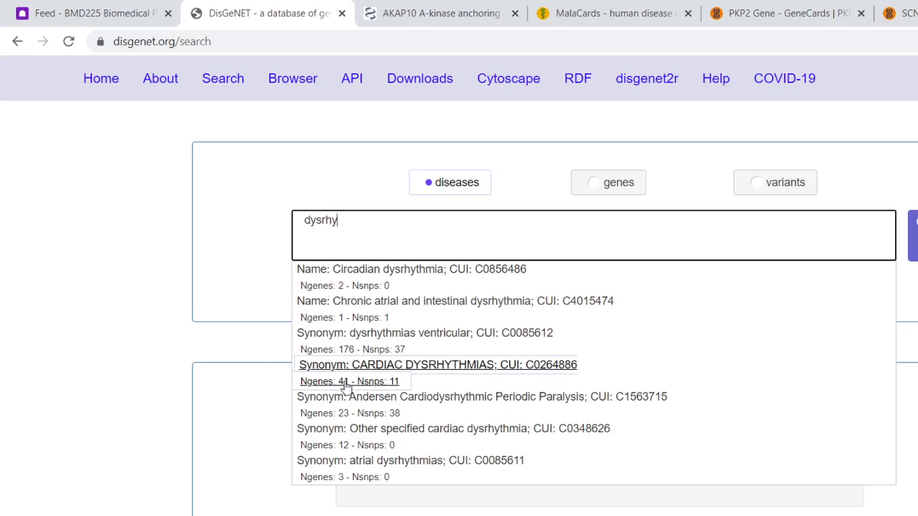
- Choose CARDIAC DYSRHYTHMIAS (Conduction disorder of the heart) and request its gene-disease association summary
{"action": "left_click", "coordinate": [437, 364]}
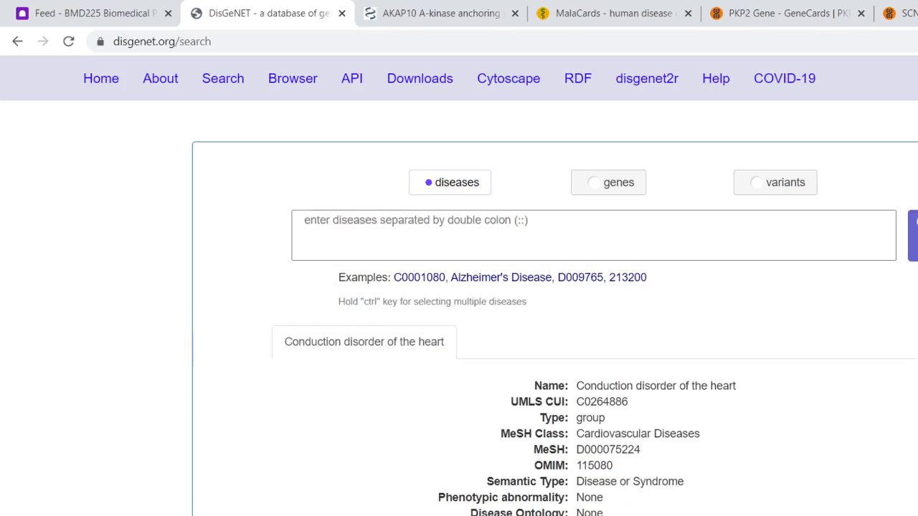
{"action": "scroll", "scroll_direction": "down", "scroll_amount": 3}
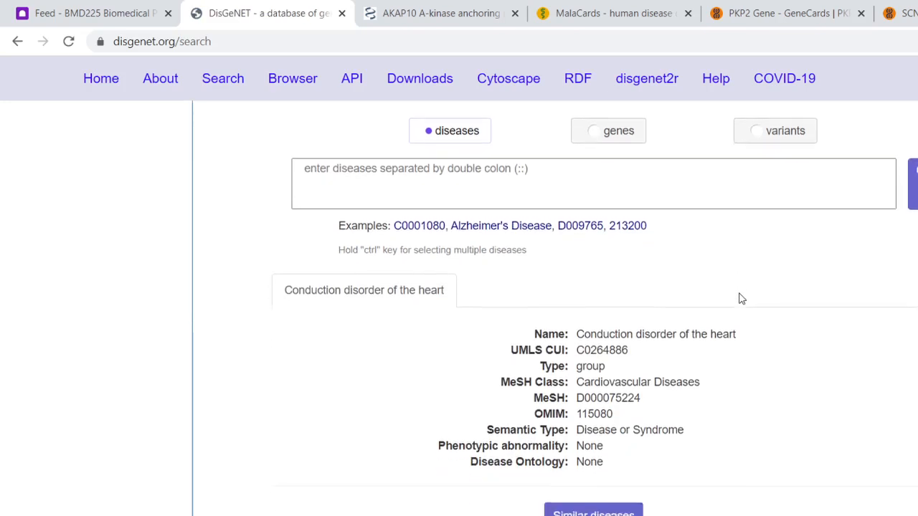
{"action": "scroll", "scroll_direction": "down", "scroll_amount": 3}
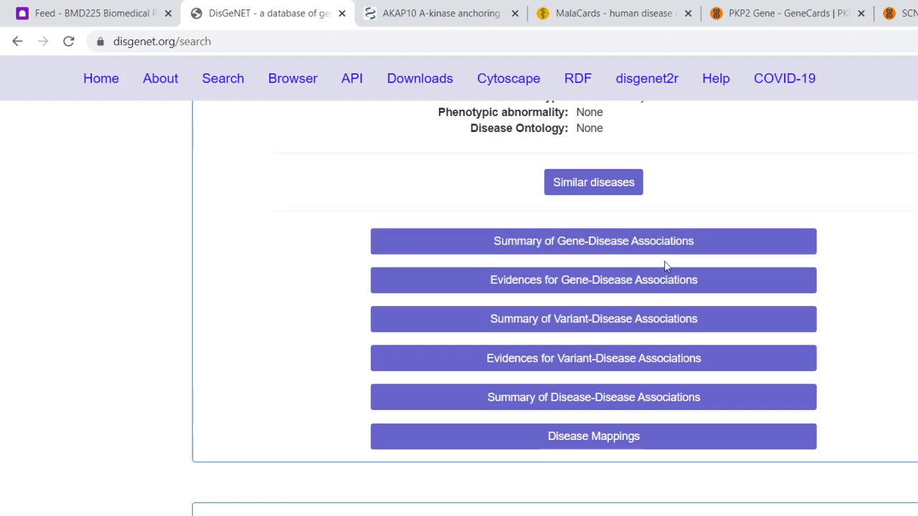
{"action": "mouse_move", "coordinate": [648, 318]}
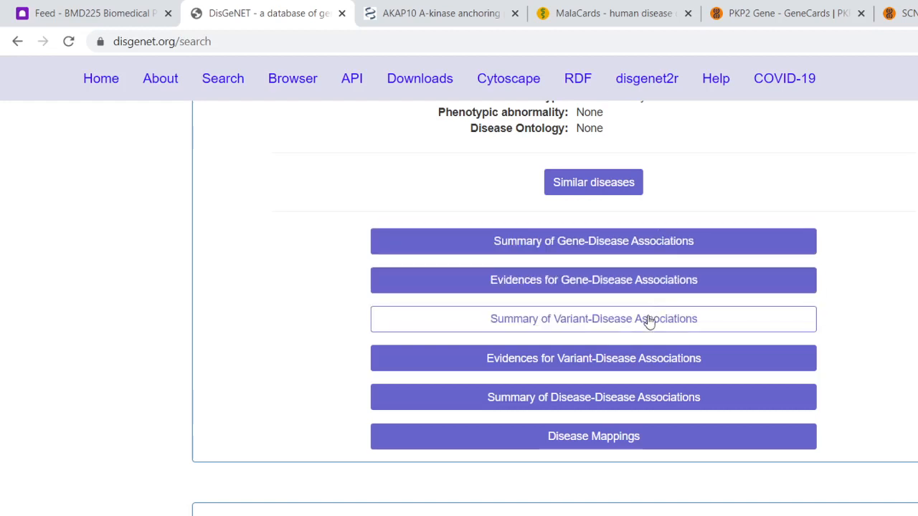
{"action": "mouse_move", "coordinate": [659, 249]}
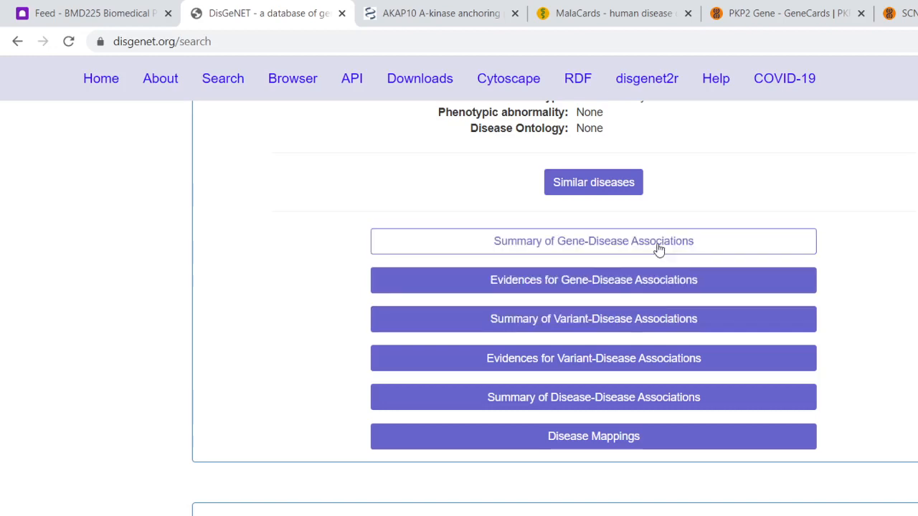
{"action": "left_click", "coordinate": [594, 241]}
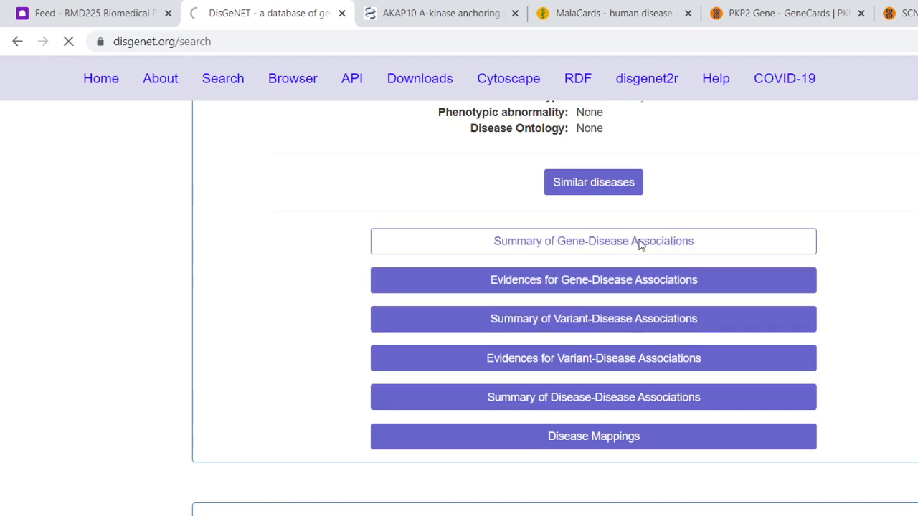
- Show the 41-gene GDA summary for C0264886 ranked by score, led by AKAP10
{"action": "left_click", "coordinate": [594, 241]}
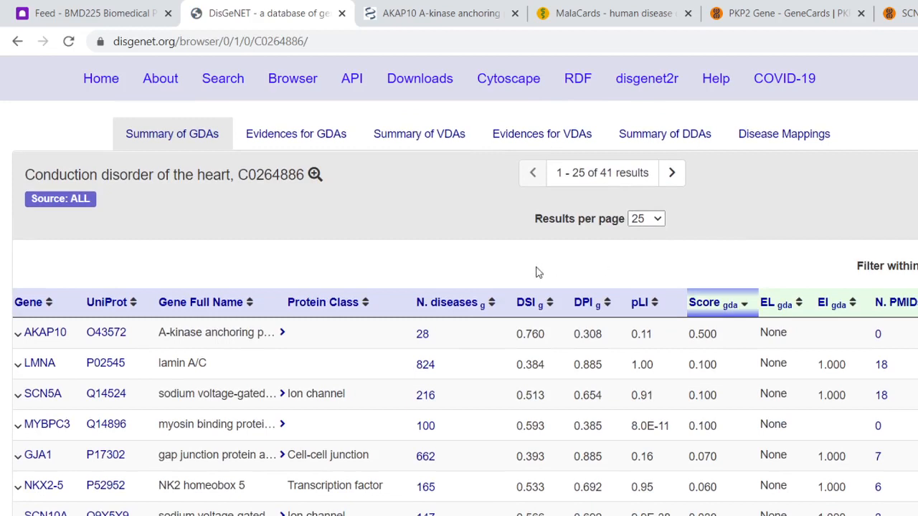
{"action": "mouse_move", "coordinate": [563, 279]}
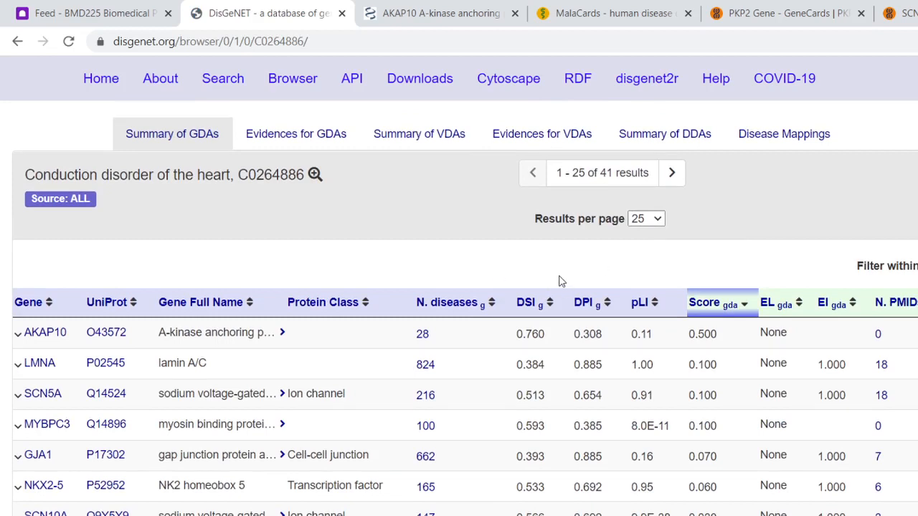
{"action": "mouse_move", "coordinate": [588, 301]}
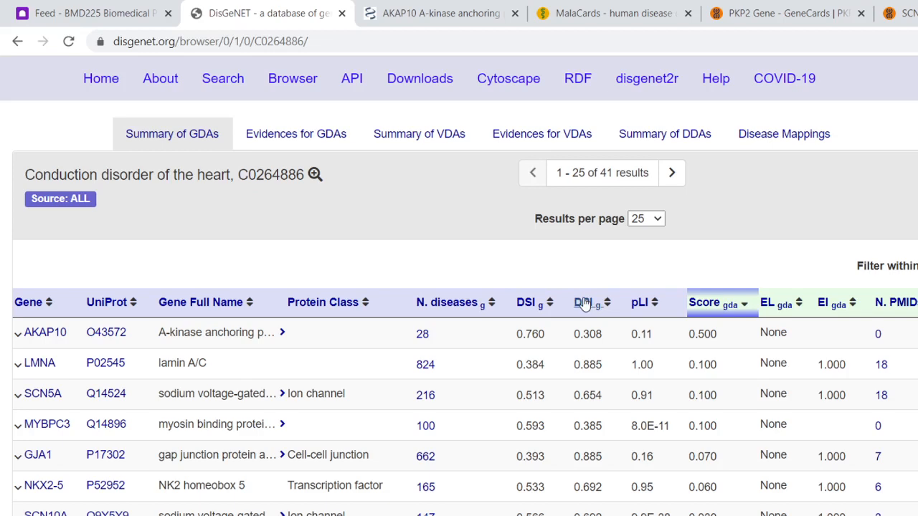
{"action": "mouse_move", "coordinate": [528, 301]}
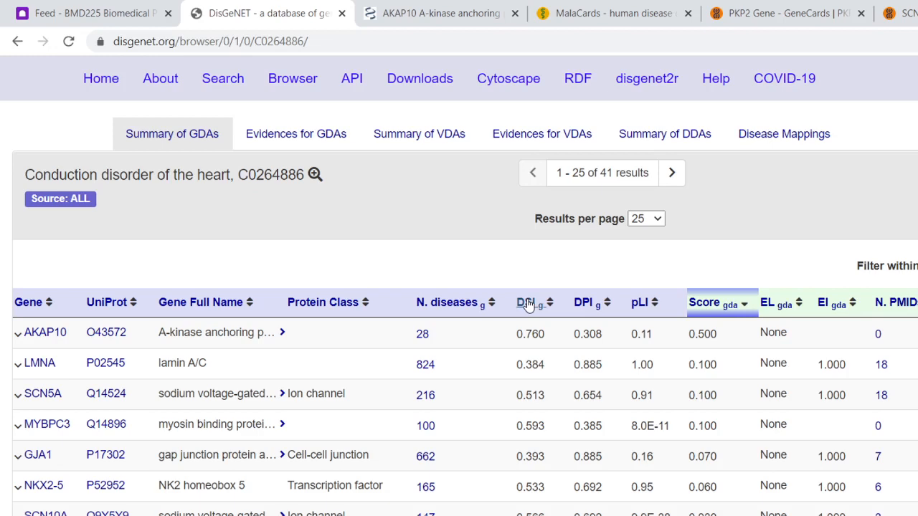
{"action": "mouse_move", "coordinate": [446, 302]}
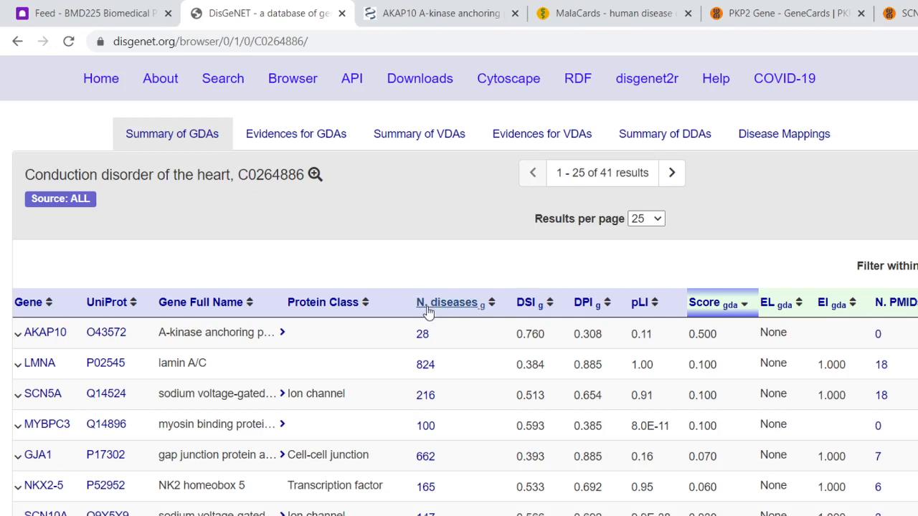
{"action": "mouse_move", "coordinate": [421, 263]}
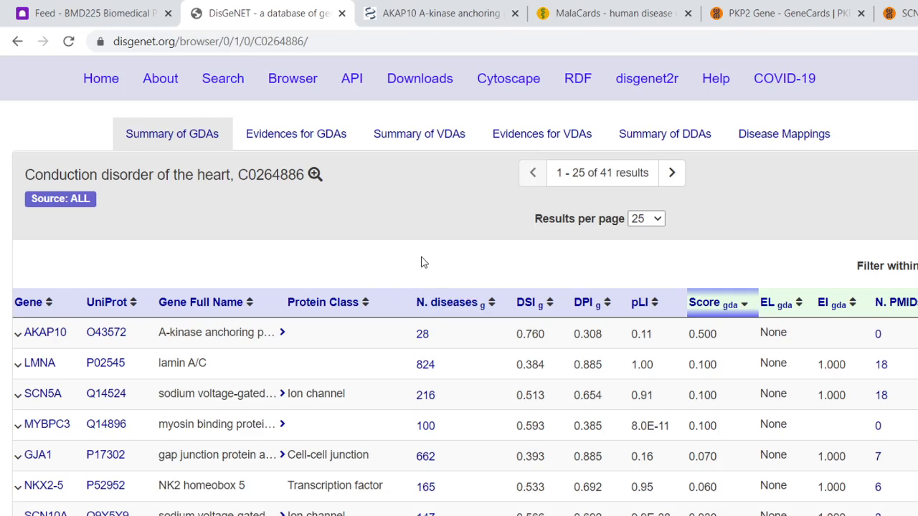
{"action": "mouse_move", "coordinate": [514, 288]}
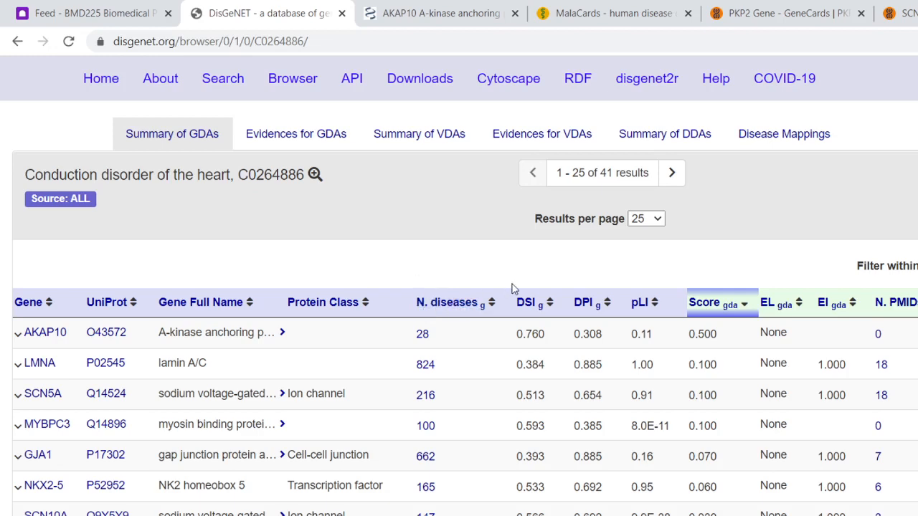
{"action": "mouse_move", "coordinate": [503, 278]}
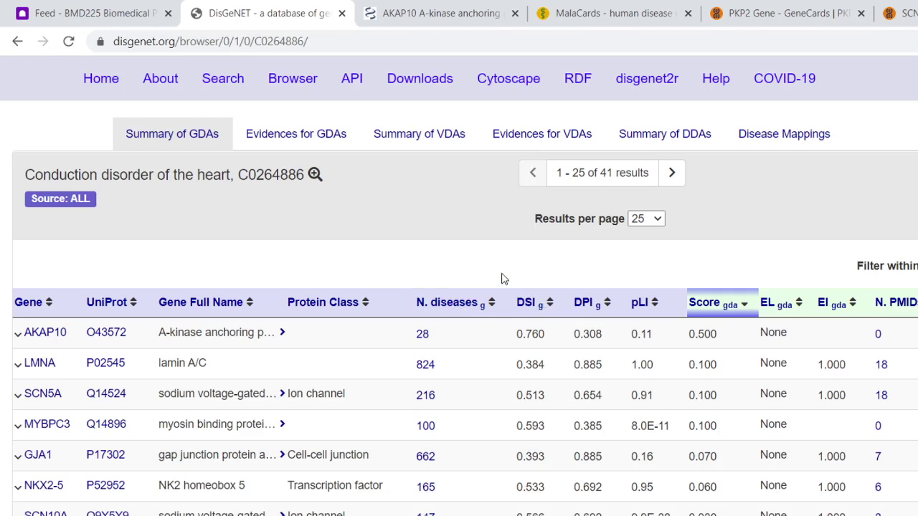
{"action": "mouse_move", "coordinate": [106, 333]}
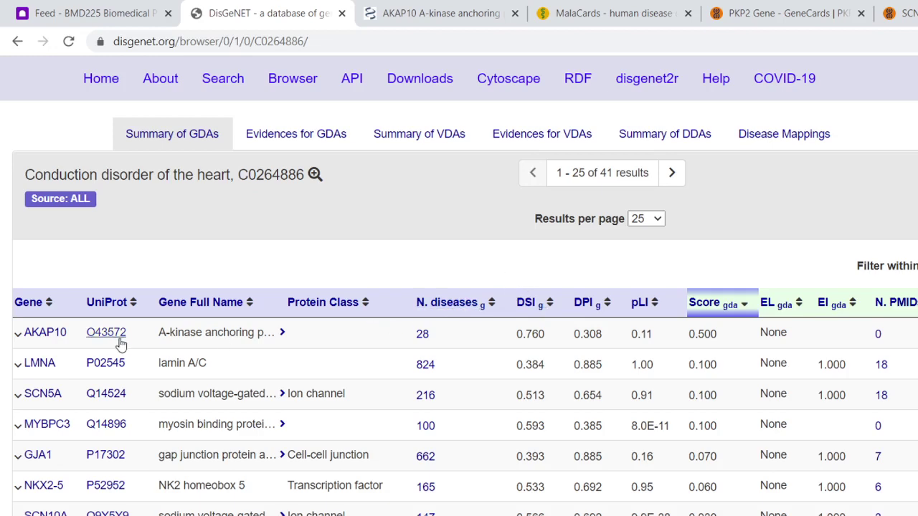
{"action": "mouse_move", "coordinate": [46, 332]}
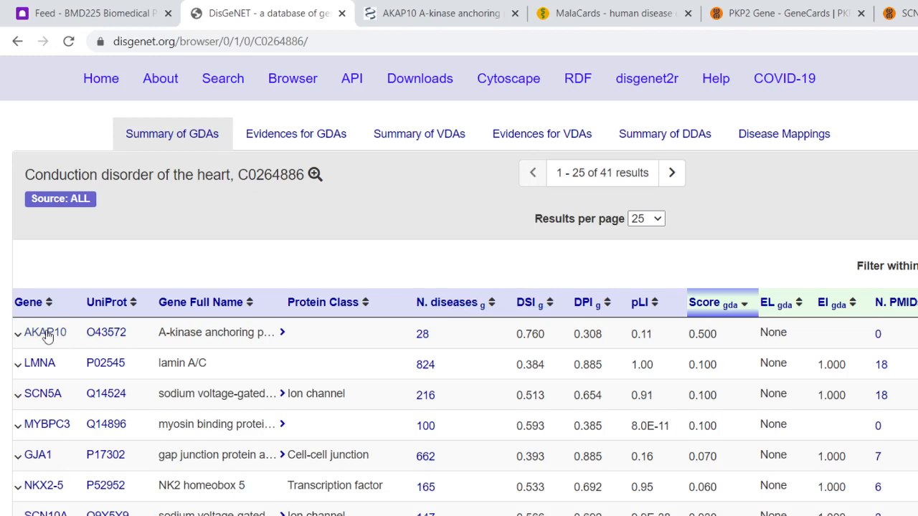
{"action": "mouse_move", "coordinate": [129, 380]}
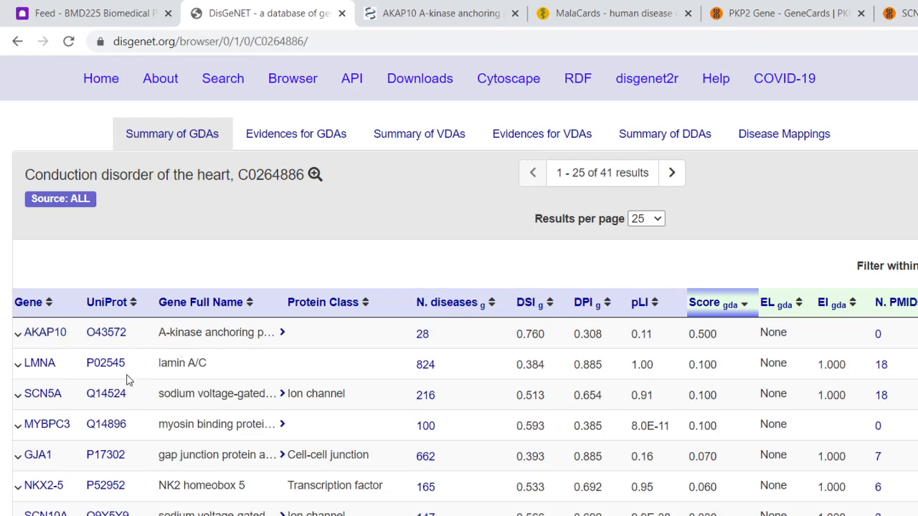
{"action": "mouse_move", "coordinate": [45, 396]}
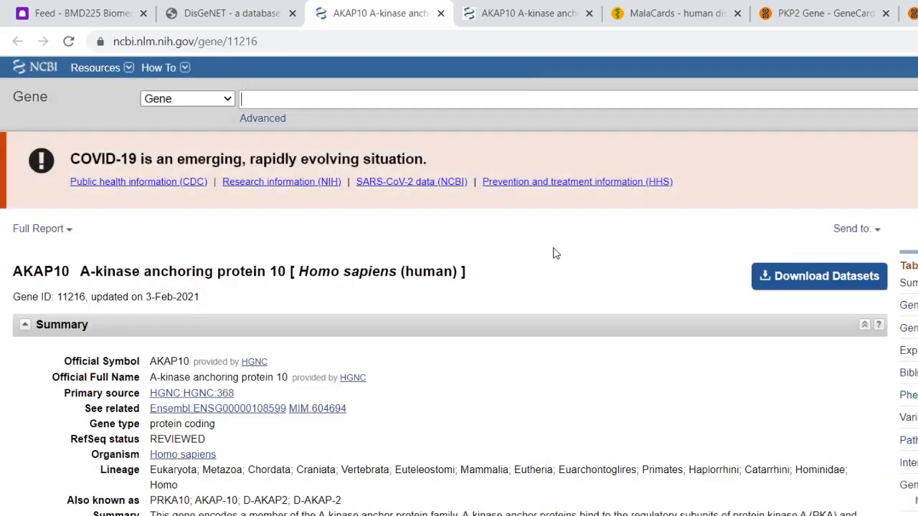
{"action": "scroll", "scroll_direction": "down", "scroll_amount": 3}
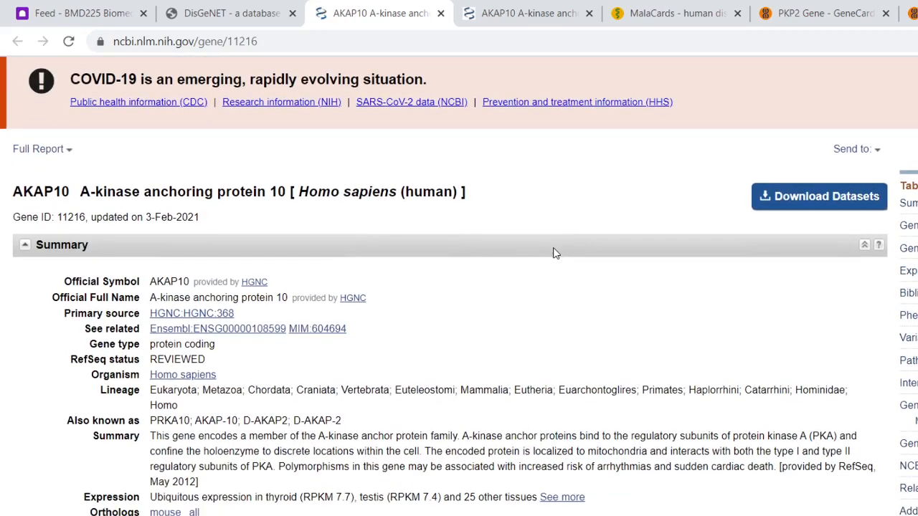
{"action": "scroll", "scroll_direction": "down", "scroll_amount": 3}
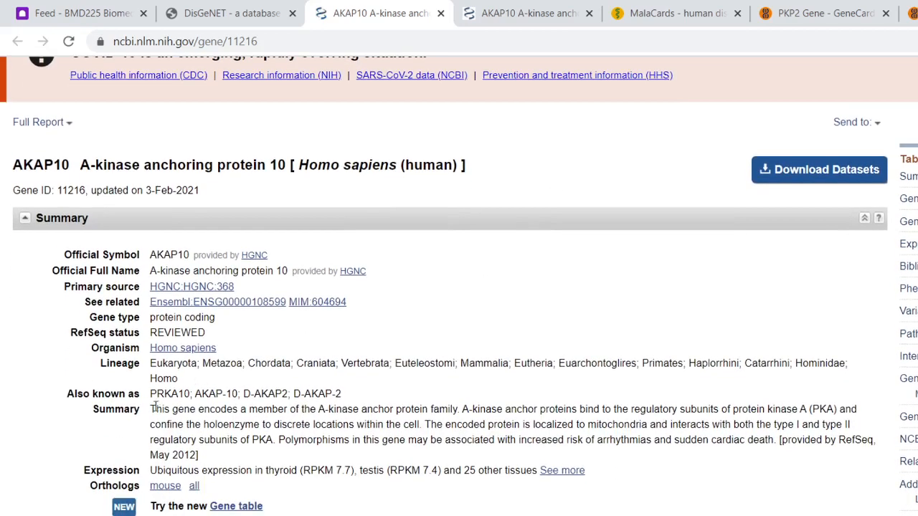
{"action": "double_click", "coordinate": [159, 409]}
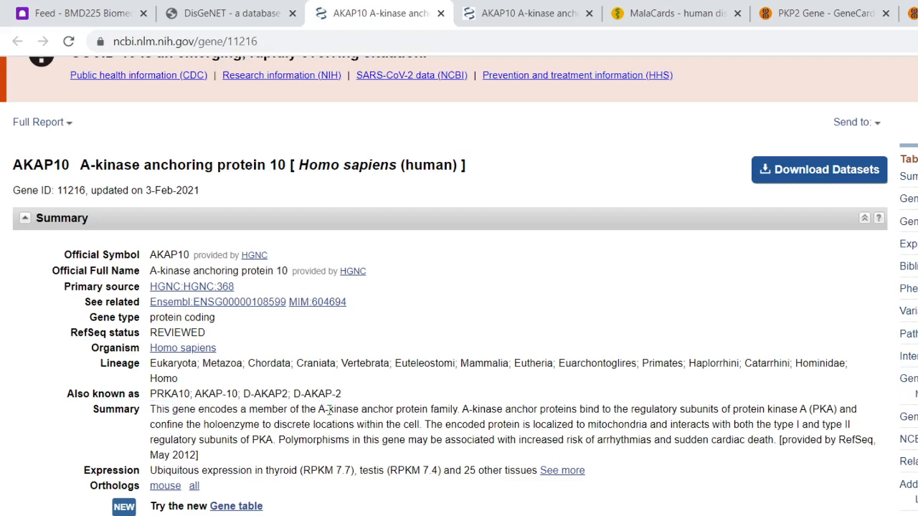
{"action": "mouse_move", "coordinate": [456, 404]}
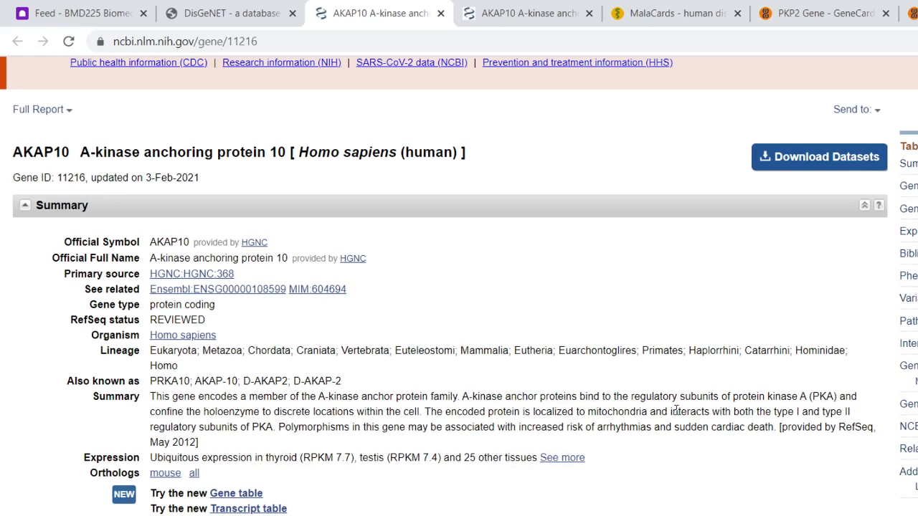
{"action": "scroll", "scroll_direction": "down", "scroll_amount": 3}
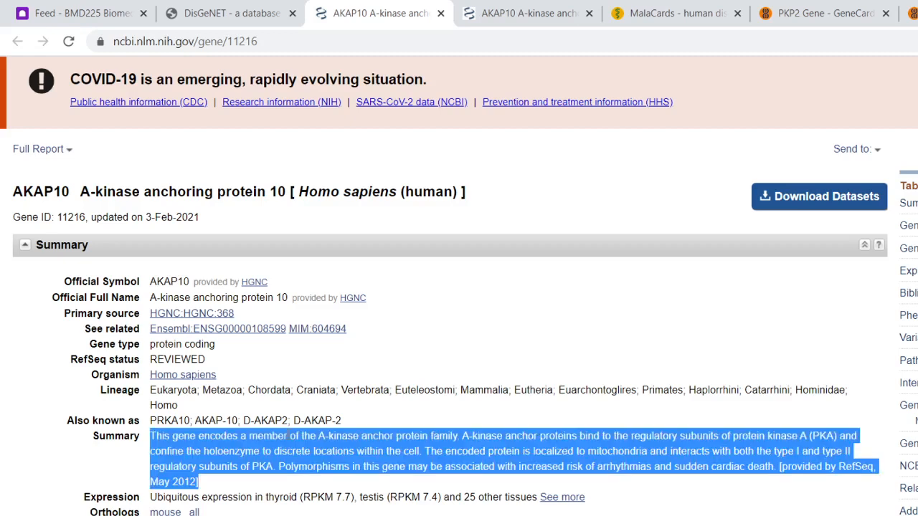
{"action": "mouse_move", "coordinate": [341, 222]}
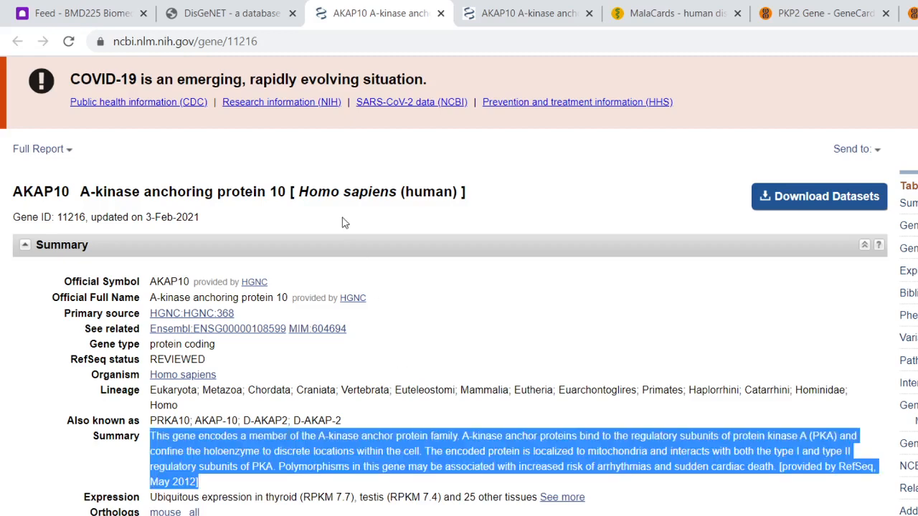
{"action": "mouse_move", "coordinate": [385, 112]}
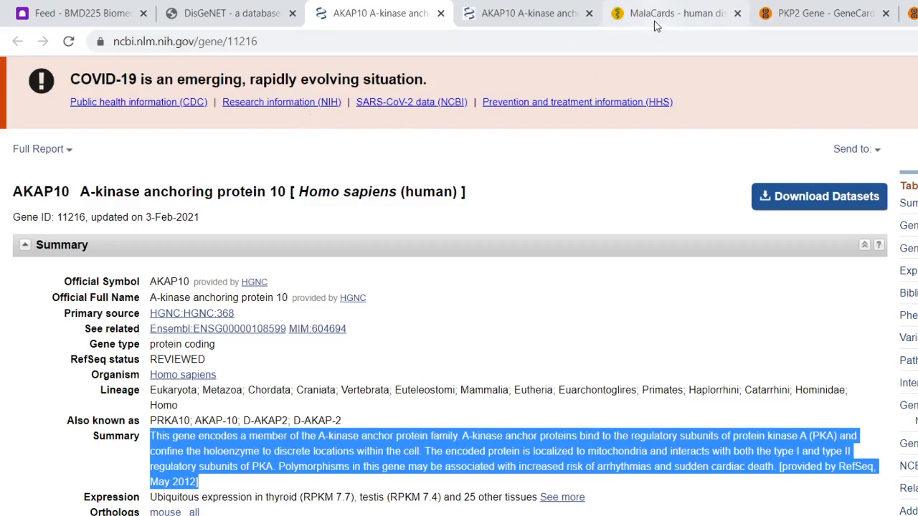
- In MalaCards, enter an arrhythmia query and select "cardiac arrhythmia" from the suggestions
{"action": "left_click", "coordinate": [671, 13]}
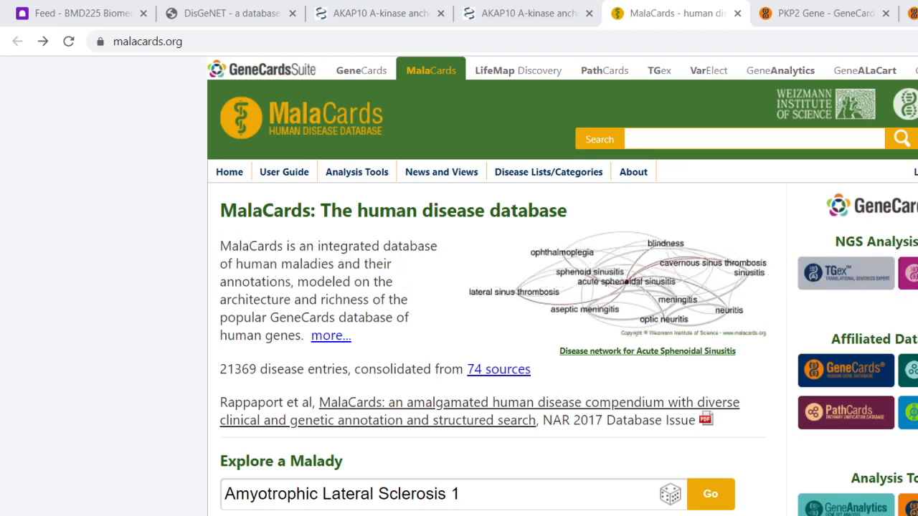
{"action": "mouse_move", "coordinate": [157, 384]}
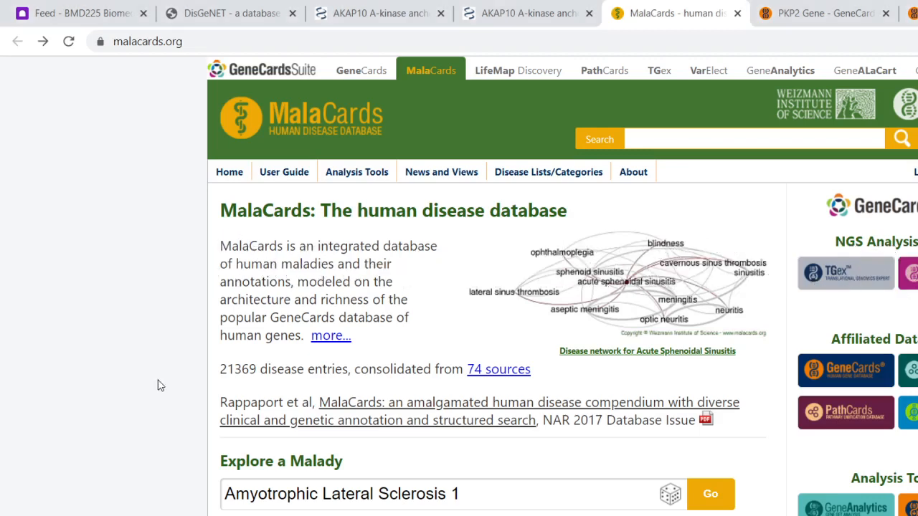
{"action": "mouse_move", "coordinate": [649, 137]}
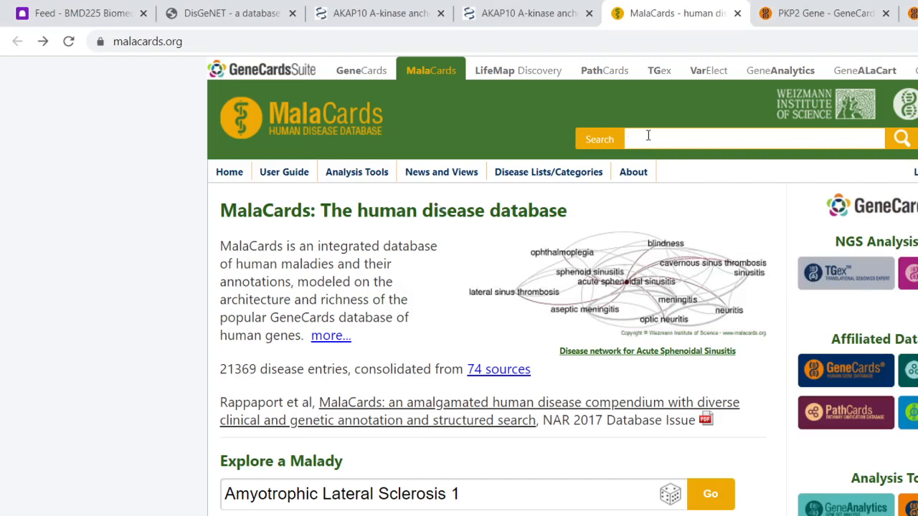
{"action": "type", "text": "dys"}
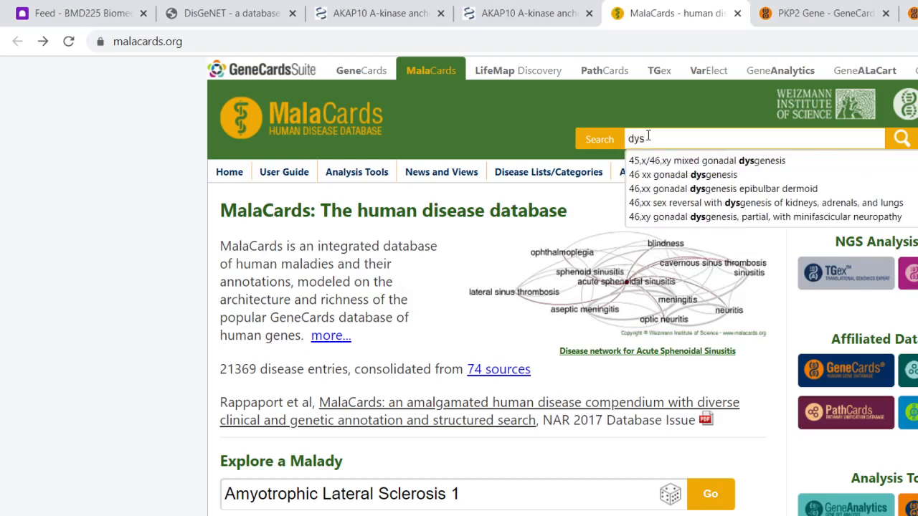
{"action": "type", "text": "rhy"}
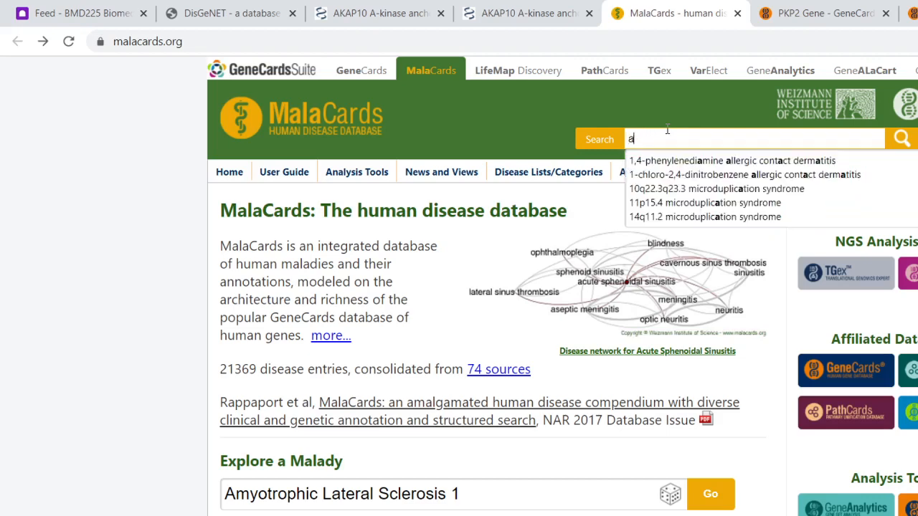
{"action": "type", "text": "rrh"}
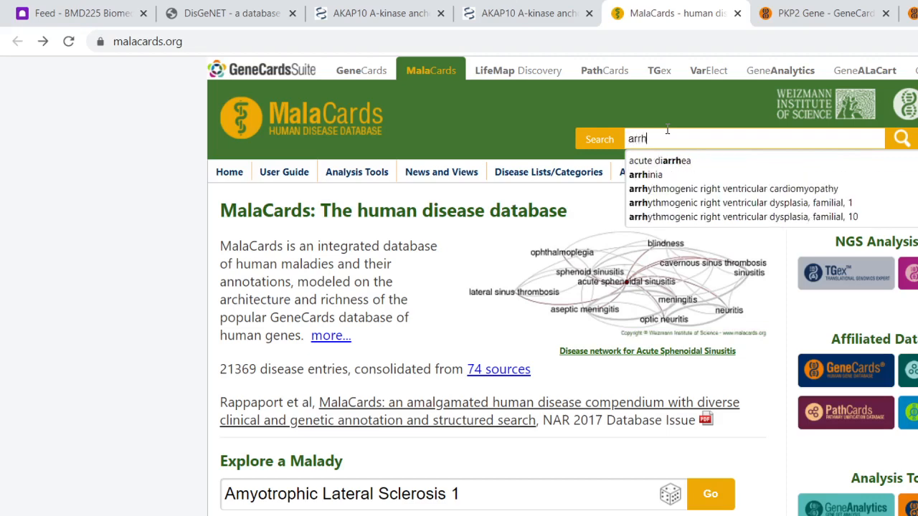
{"action": "left_click", "coordinate": [732, 190]}
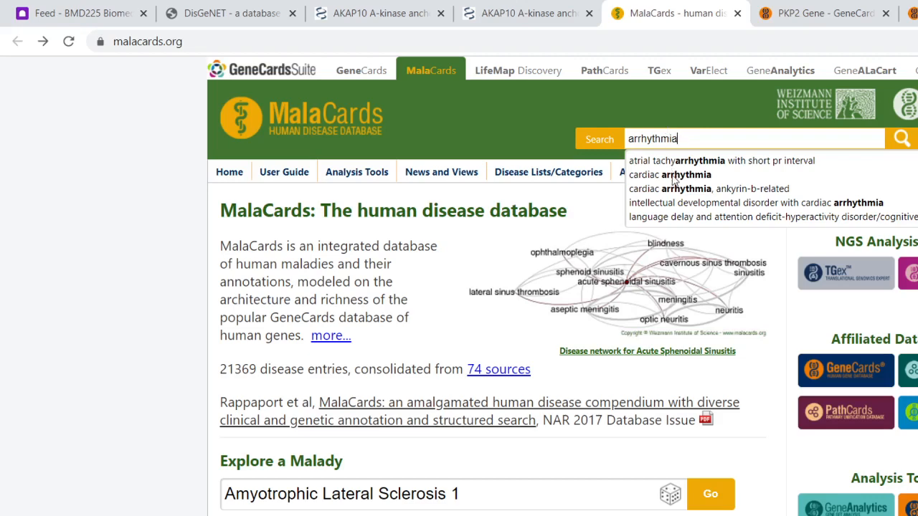
{"action": "left_click", "coordinate": [668, 175]}
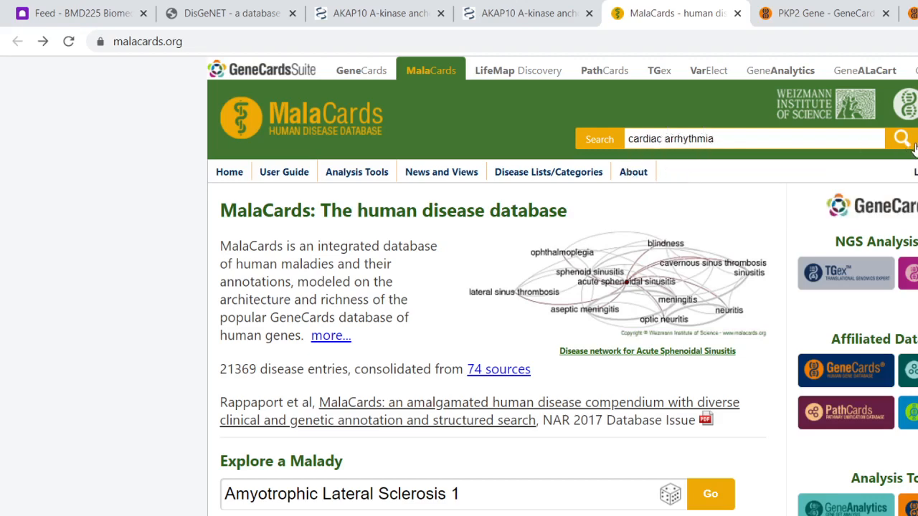
- Run the cardiac arrhythmia search, listing 1992 hits led by Cardiac Arrhythmia, Ankyrin-B-Related
{"action": "left_click", "coordinate": [901, 138]}
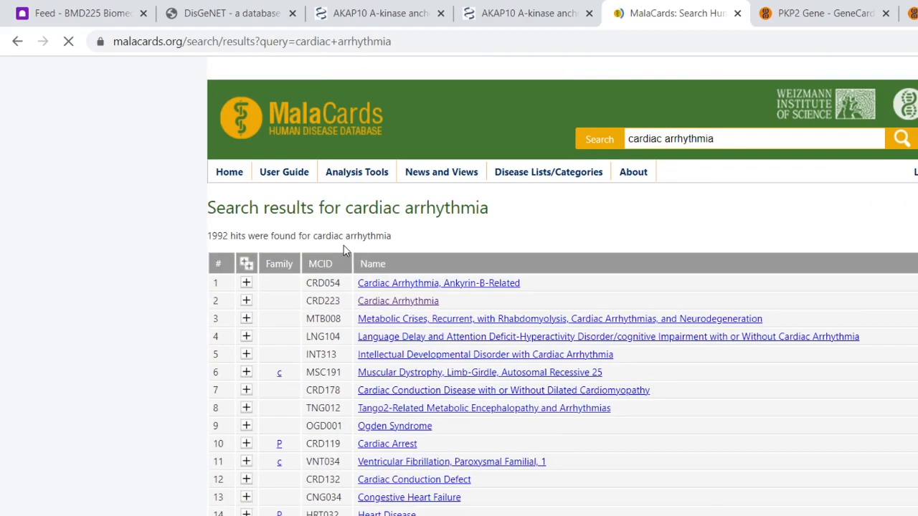
{"action": "scroll", "scroll_direction": "down", "scroll_amount": 3}
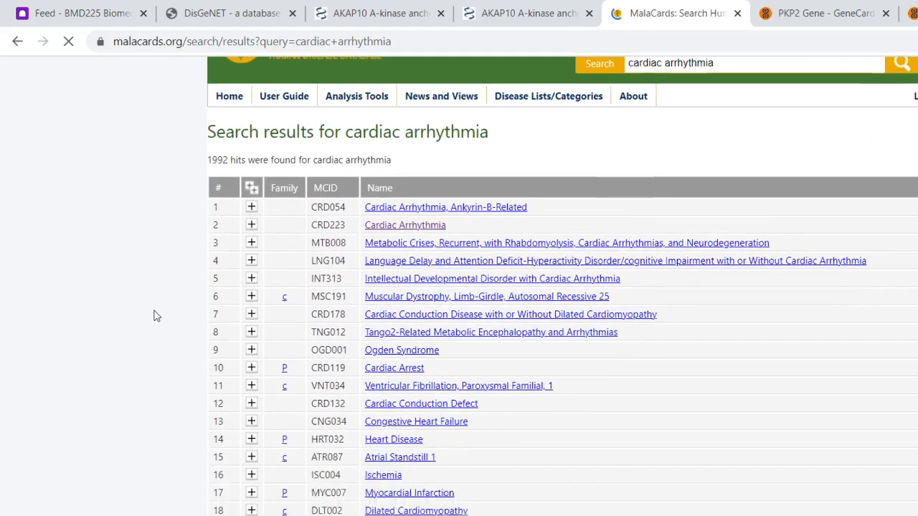
{"action": "scroll", "scroll_direction": "up", "scroll_amount": 3}
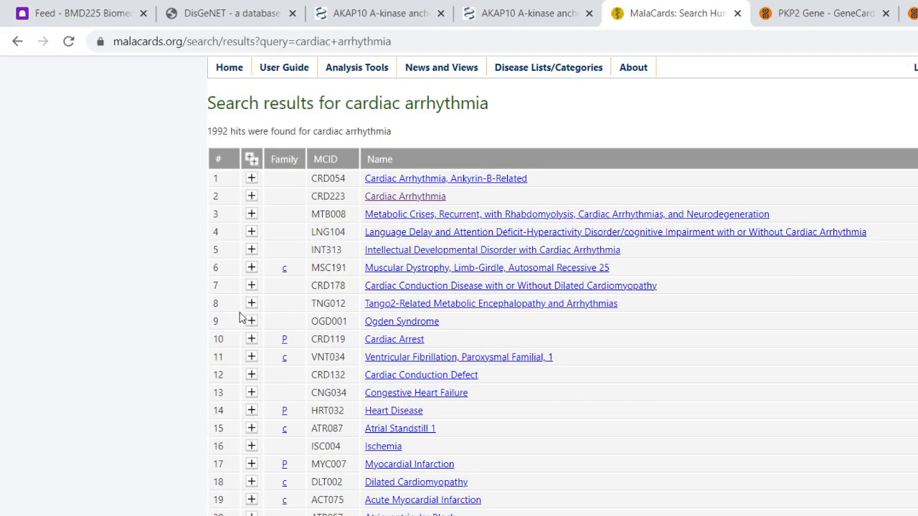
{"action": "mouse_move", "coordinate": [419, 204]}
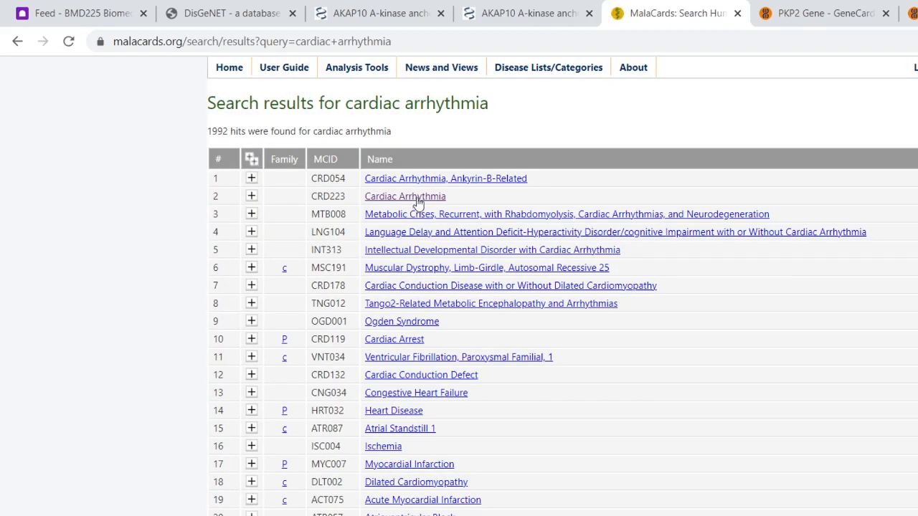
- Browse the Cardiac Arrhythmia card down to its genes list led by TANGO2, KCNH2, KCNQ1, PKP2
{"action": "left_click", "coordinate": [405, 195]}
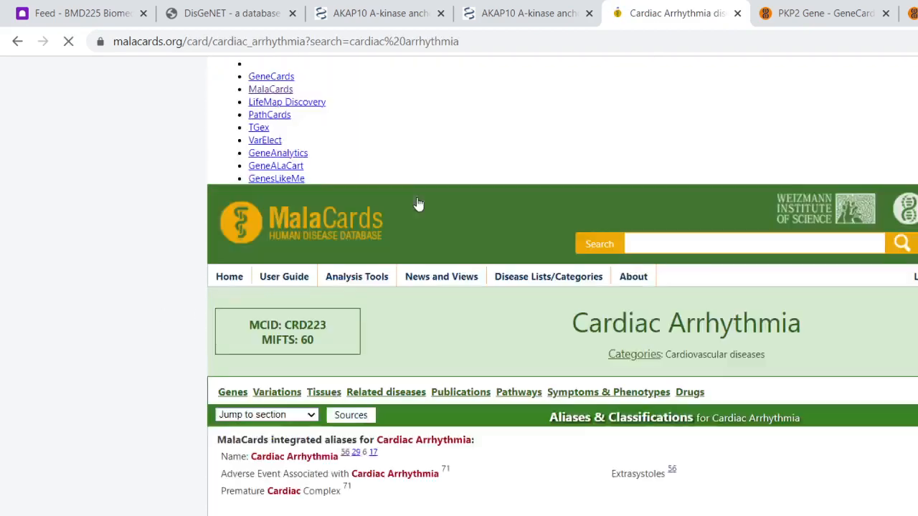
{"action": "scroll", "scroll_direction": "down", "scroll_amount": 3}
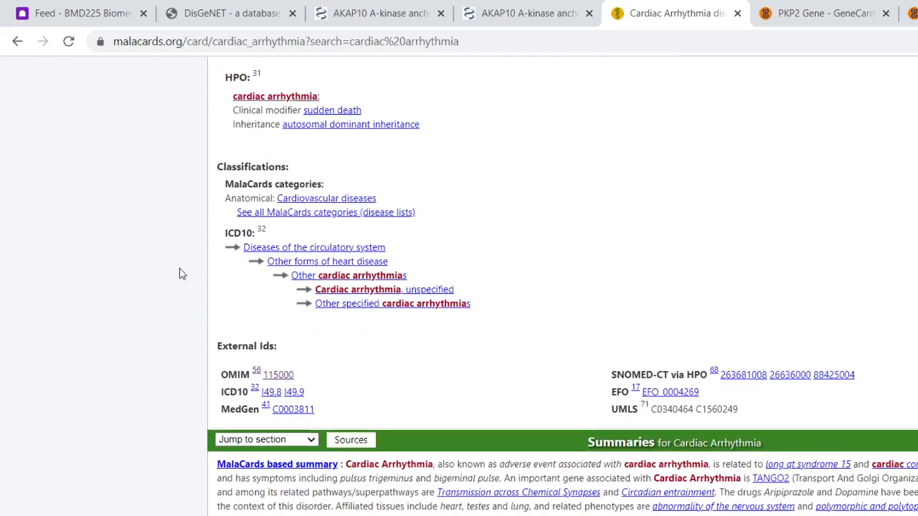
{"action": "scroll", "scroll_direction": "down", "scroll_amount": 3}
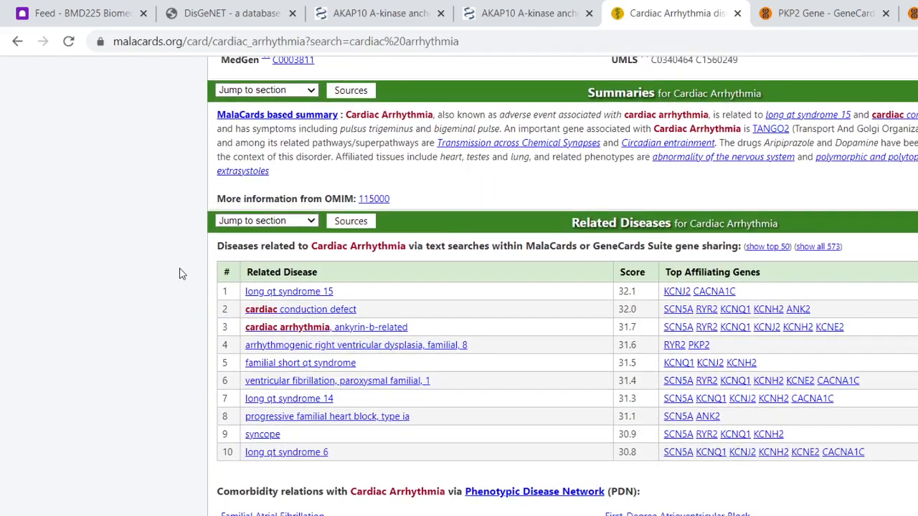
{"action": "scroll", "scroll_direction": "up", "scroll_amount": 3}
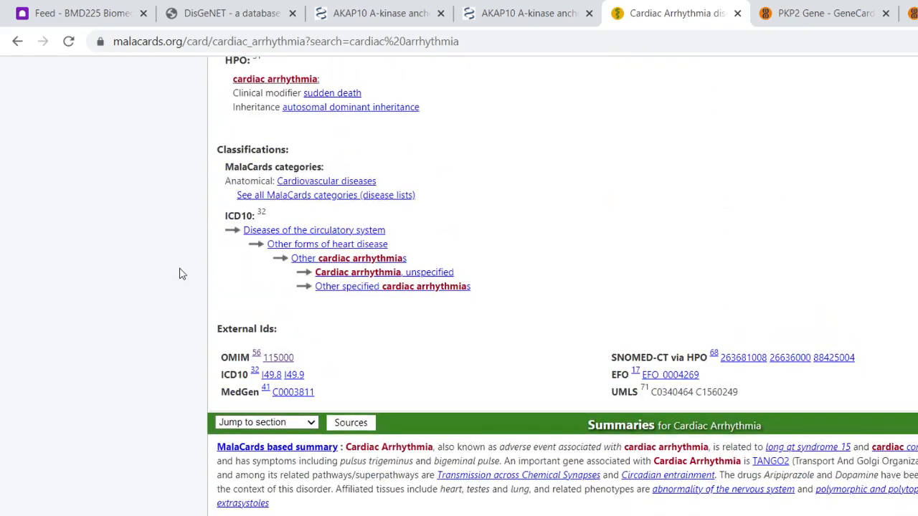
{"action": "scroll", "scroll_direction": "up", "scroll_amount": 3}
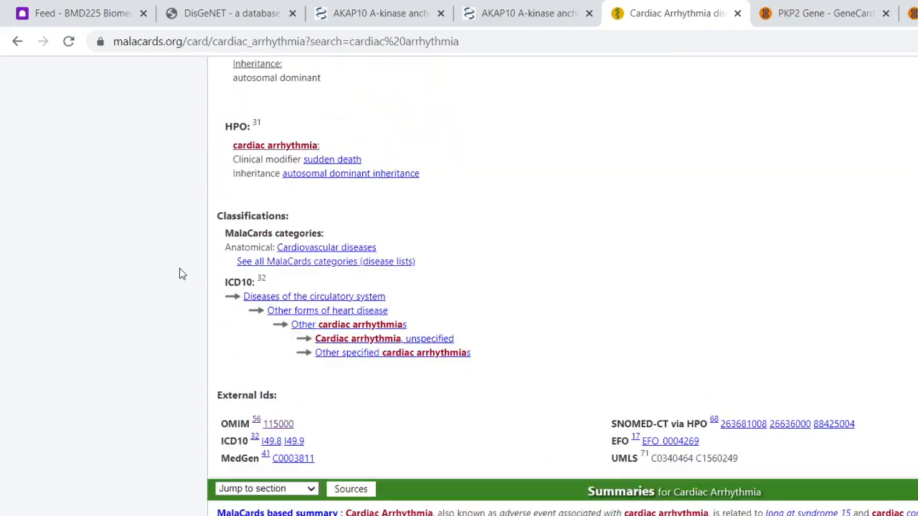
{"action": "scroll", "scroll_direction": "down", "scroll_amount": 3}
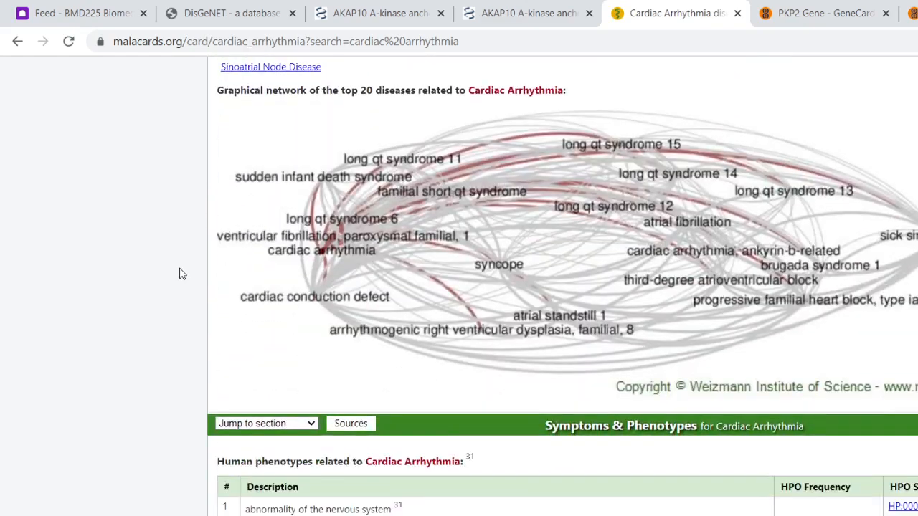
{"action": "scroll", "scroll_direction": "up", "scroll_amount": 3}
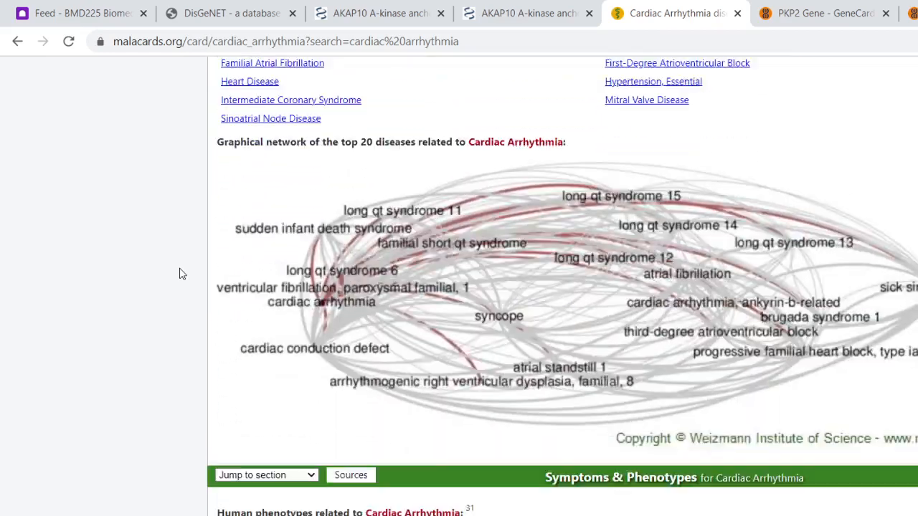
{"action": "scroll", "scroll_direction": "down", "scroll_amount": 3}
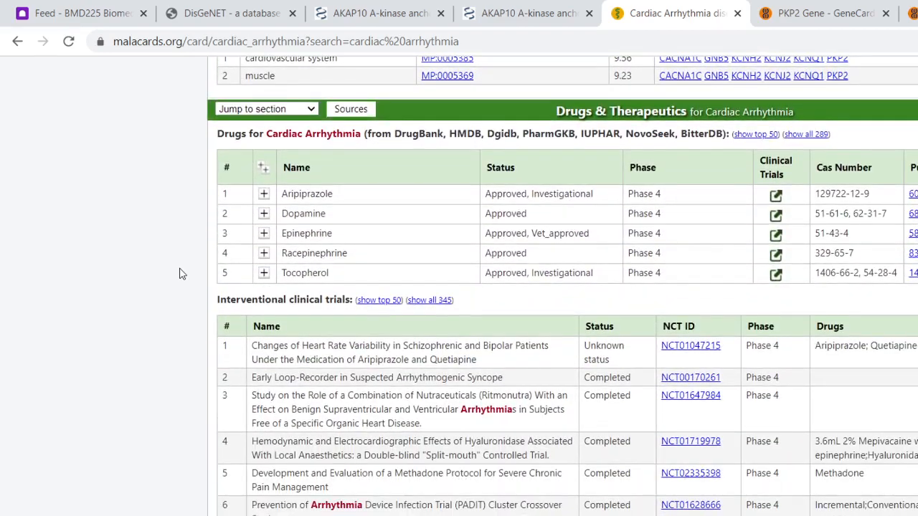
{"action": "scroll", "scroll_direction": "down", "scroll_amount": 3}
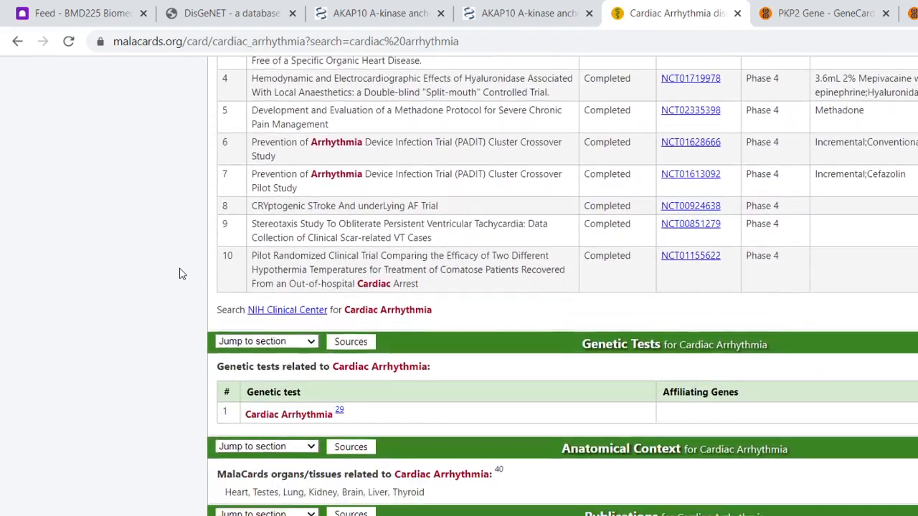
{"action": "scroll", "scroll_direction": "down", "scroll_amount": 3}
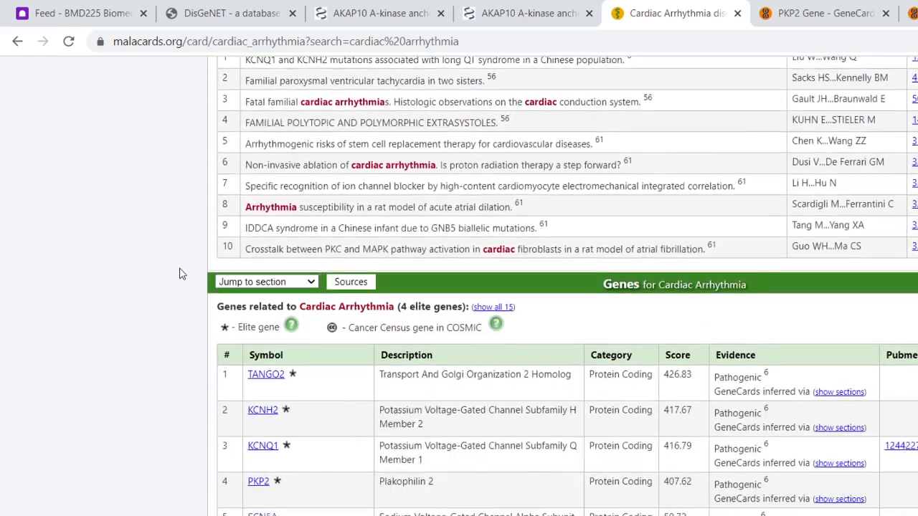
- Reveal PKP2's evidence is inferred via Variants and open its Cardiac Arrhythmia-filtered variants in GeneCards
{"action": "scroll", "scroll_direction": "down", "scroll_amount": 3}
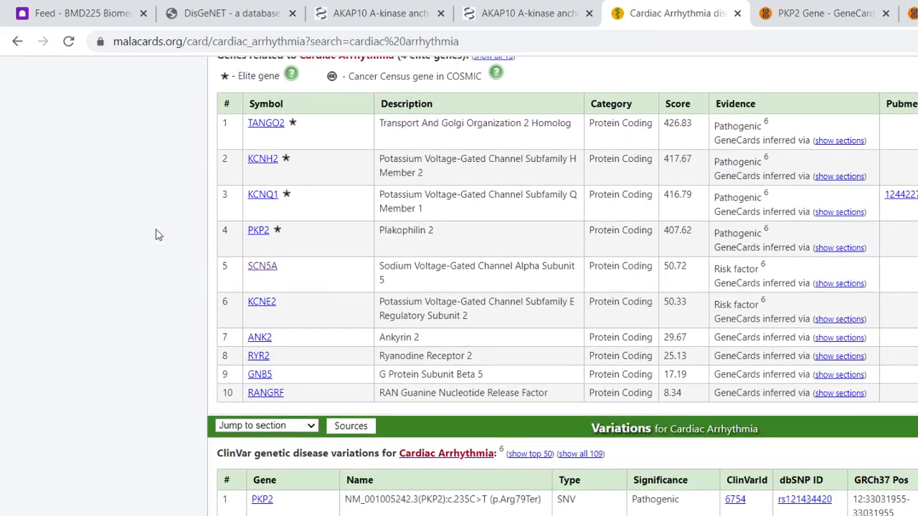
{"action": "mouse_move", "coordinate": [308, 232]}
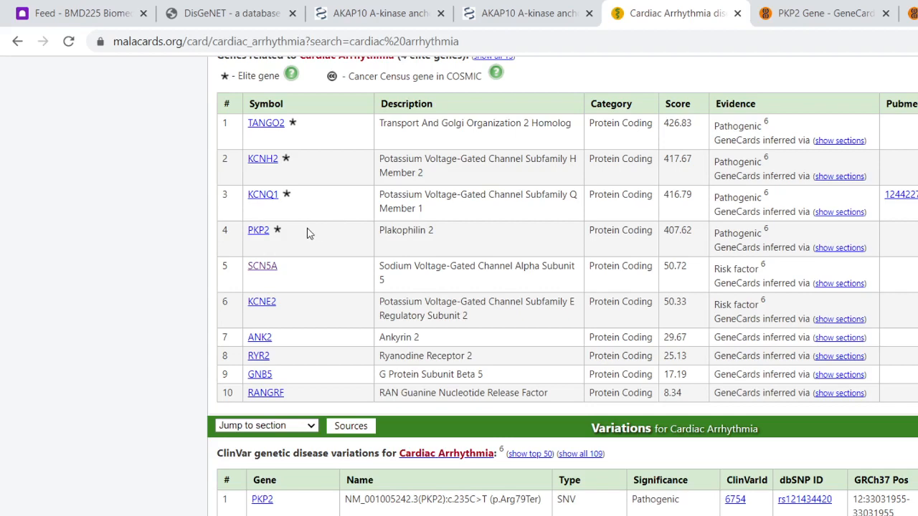
{"action": "mouse_move", "coordinate": [766, 269]}
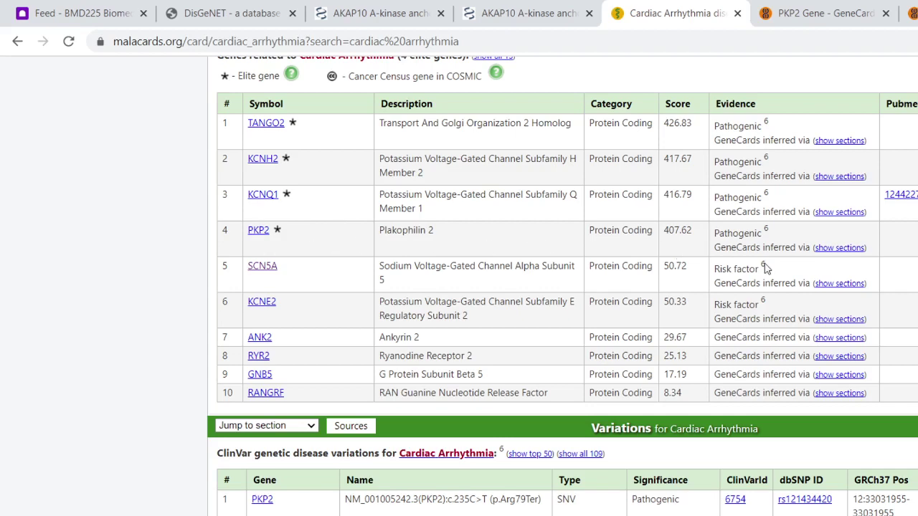
{"action": "mouse_move", "coordinate": [823, 251]}
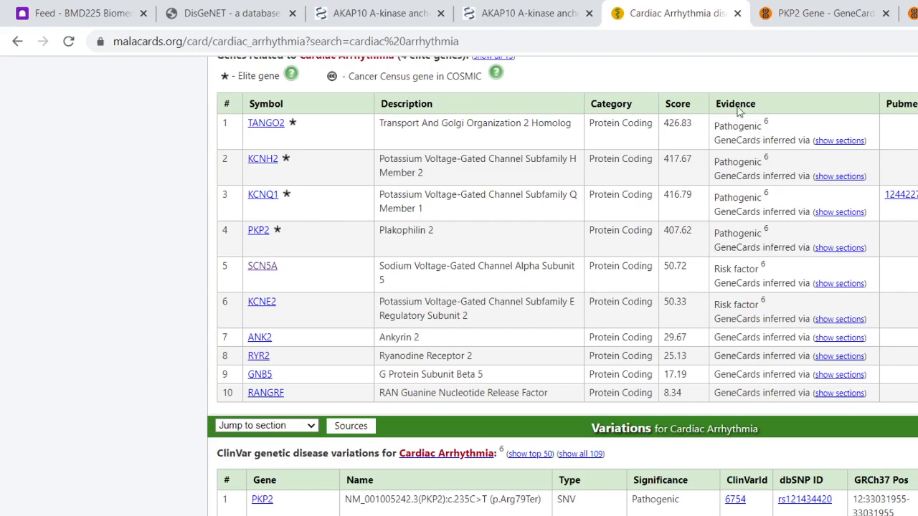
{"action": "left_click", "coordinate": [839, 247]}
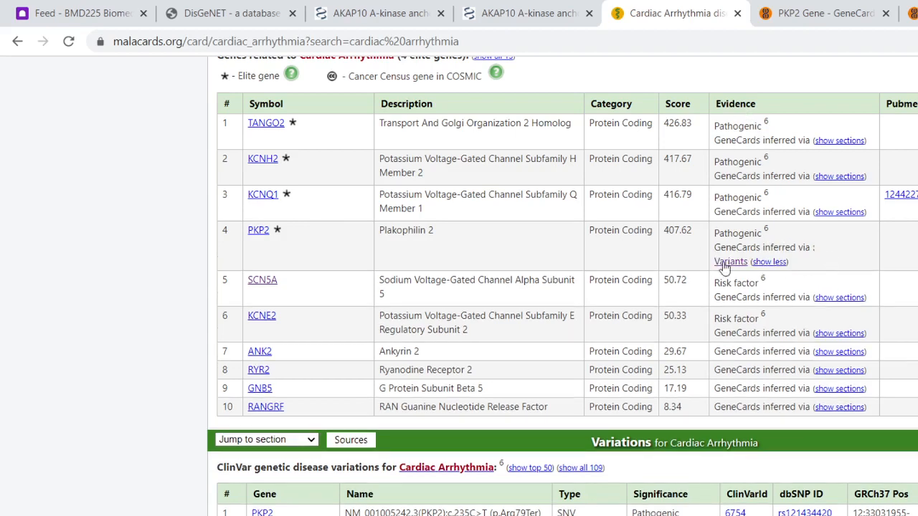
{"action": "left_click", "coordinate": [732, 261]}
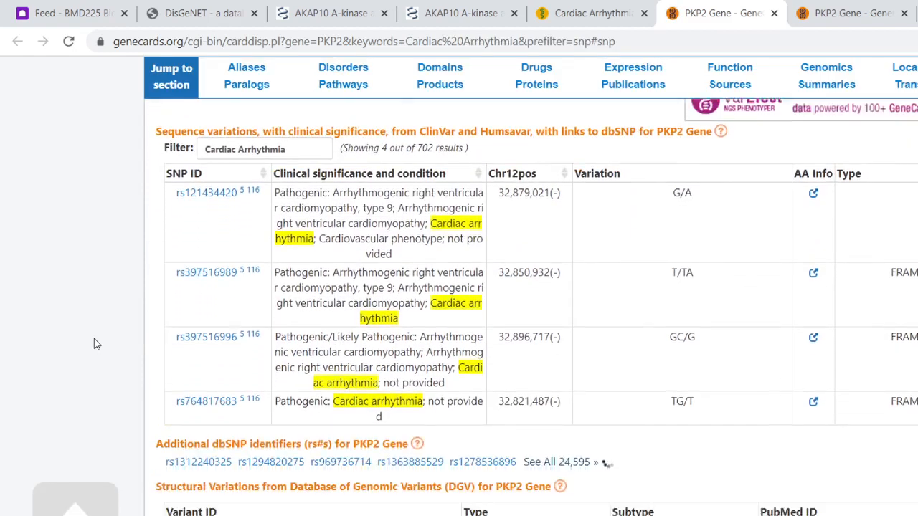
- Review PKP2's filtered variants table, then jump to the gene's Expression section
{"action": "scroll", "scroll_direction": "down", "scroll_amount": 3}
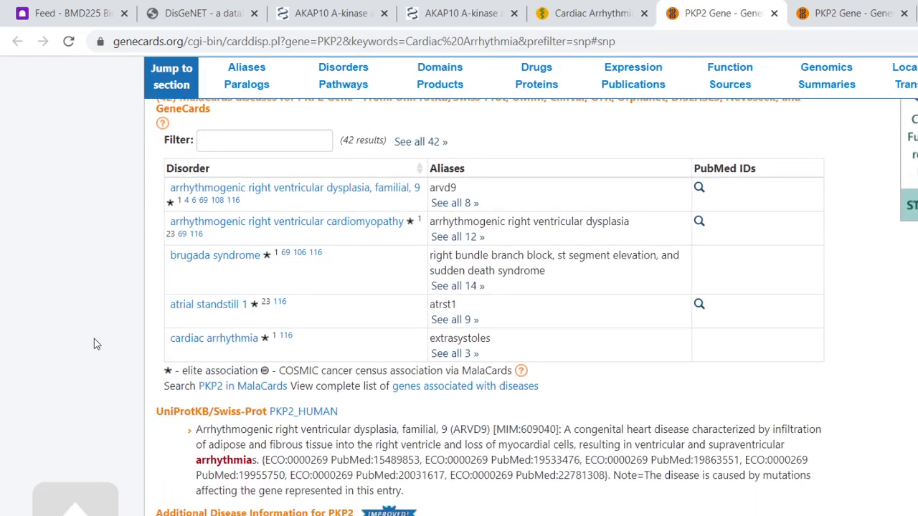
{"action": "scroll", "scroll_direction": "down", "scroll_amount": 3}
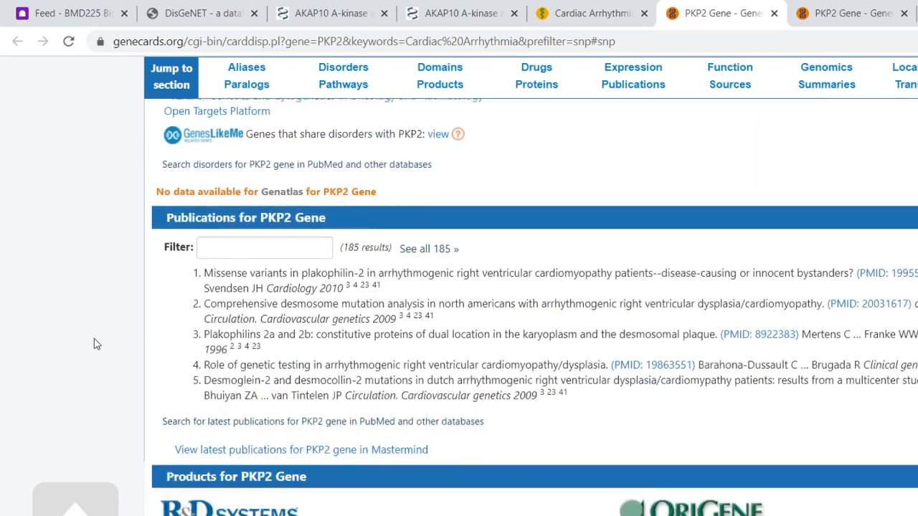
{"action": "scroll", "scroll_direction": "up", "scroll_amount": 3}
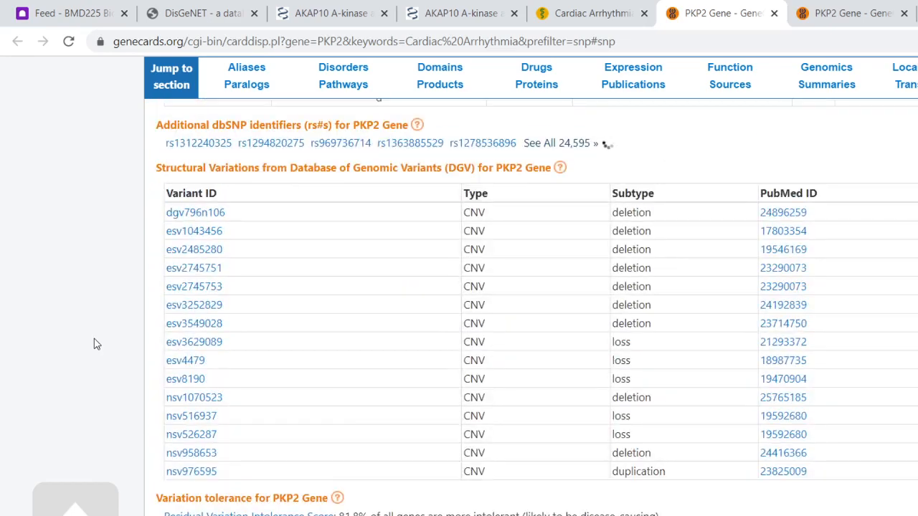
{"action": "scroll", "scroll_direction": "up", "scroll_amount": 3}
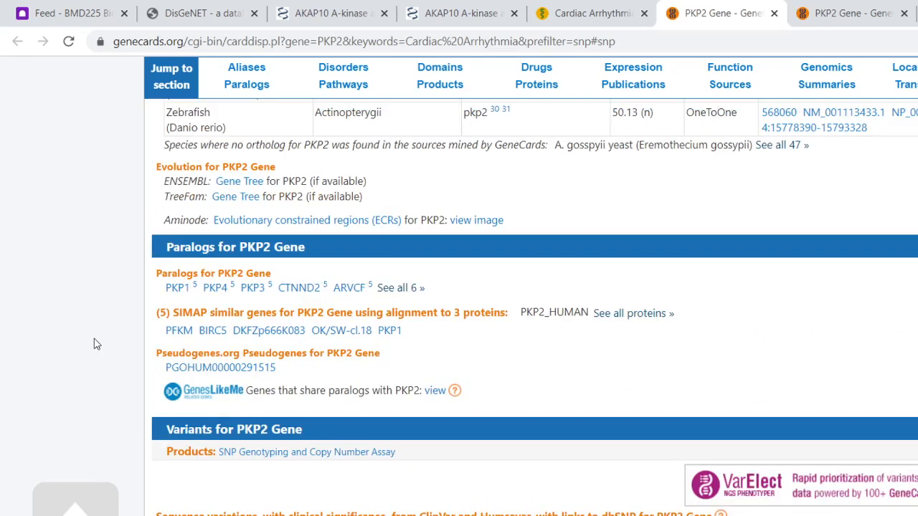
{"action": "left_click", "coordinate": [633, 68]}
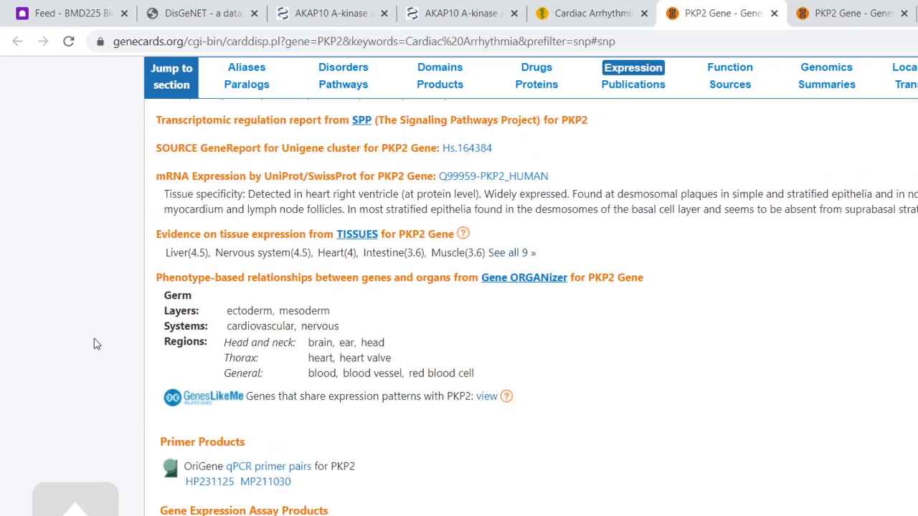